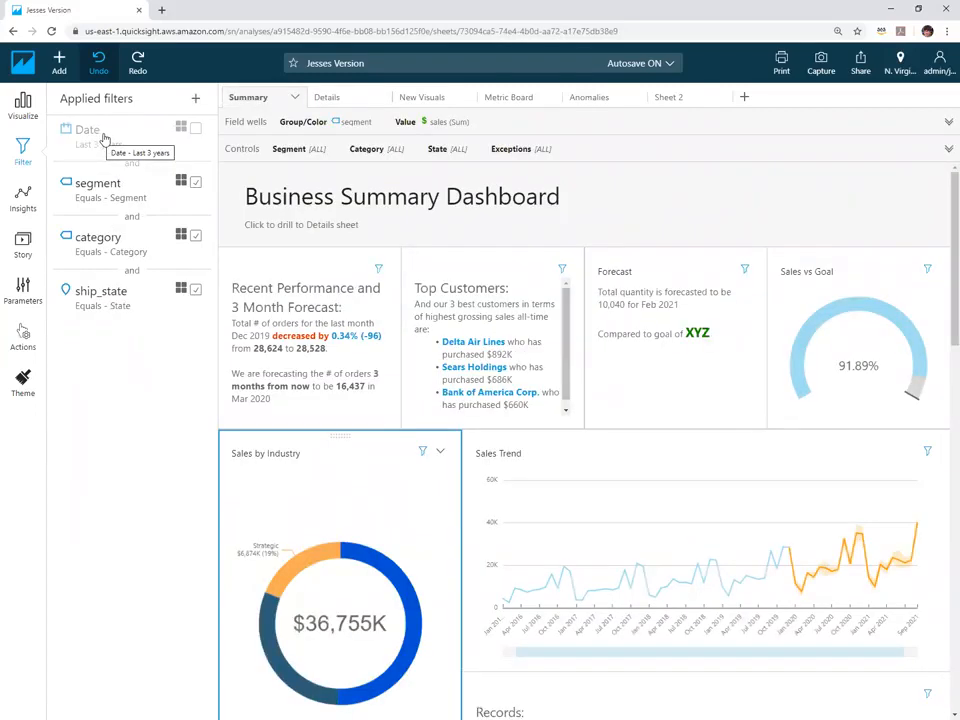
Open the Date filter from Applied filters to edit its relative Last N years settings.
left_click(88, 130)
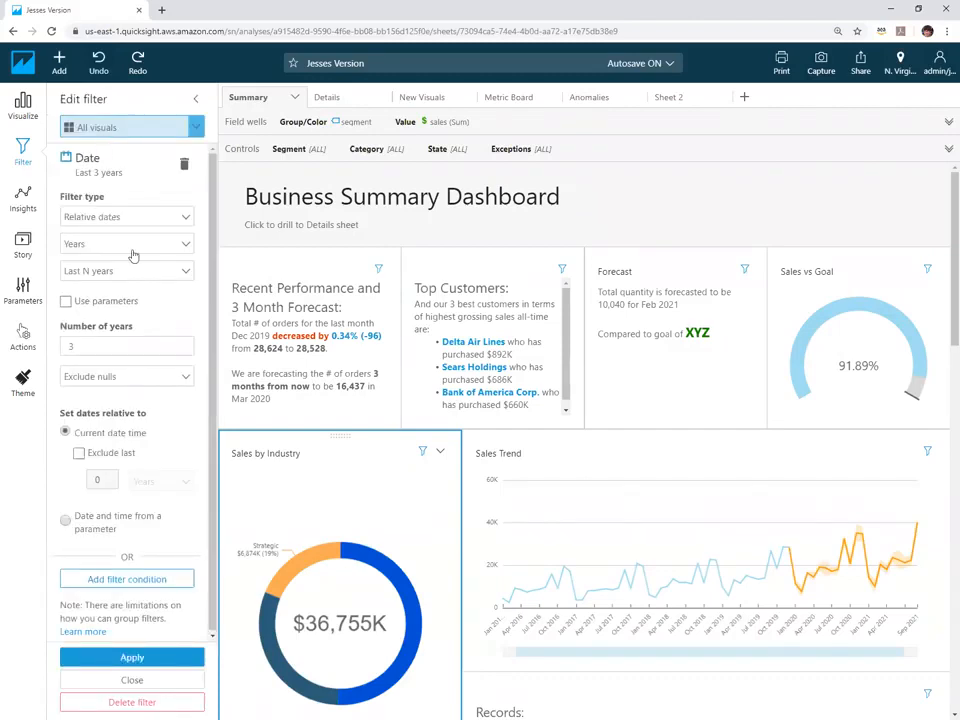
mouse_move(130, 244)
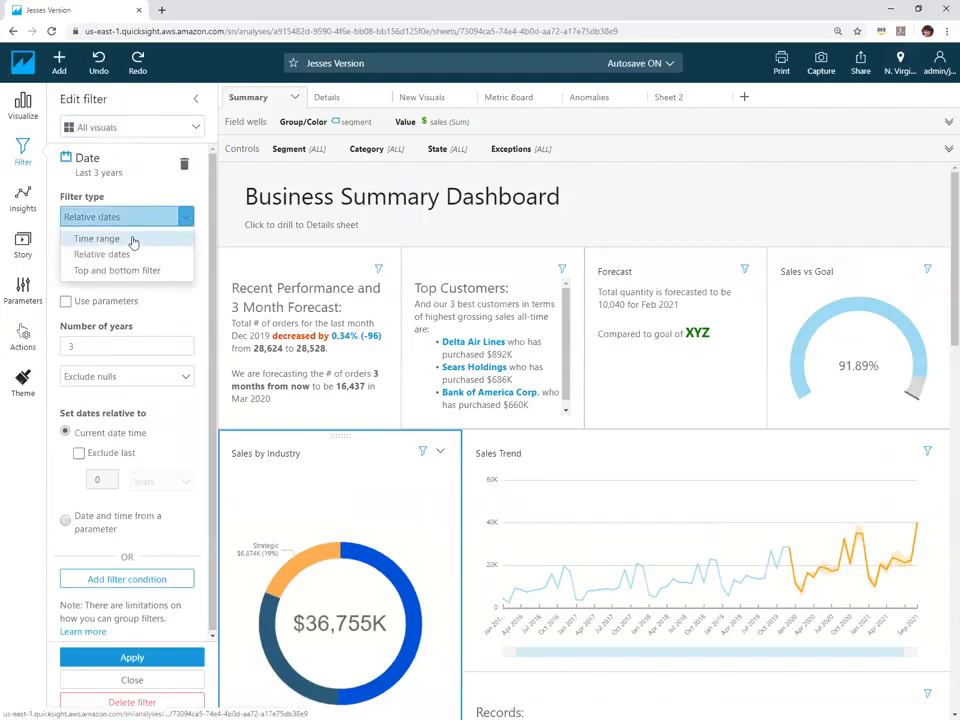
Switch the filter to Time range, then back to Relative dates with period Previous year.
left_click(96, 238)
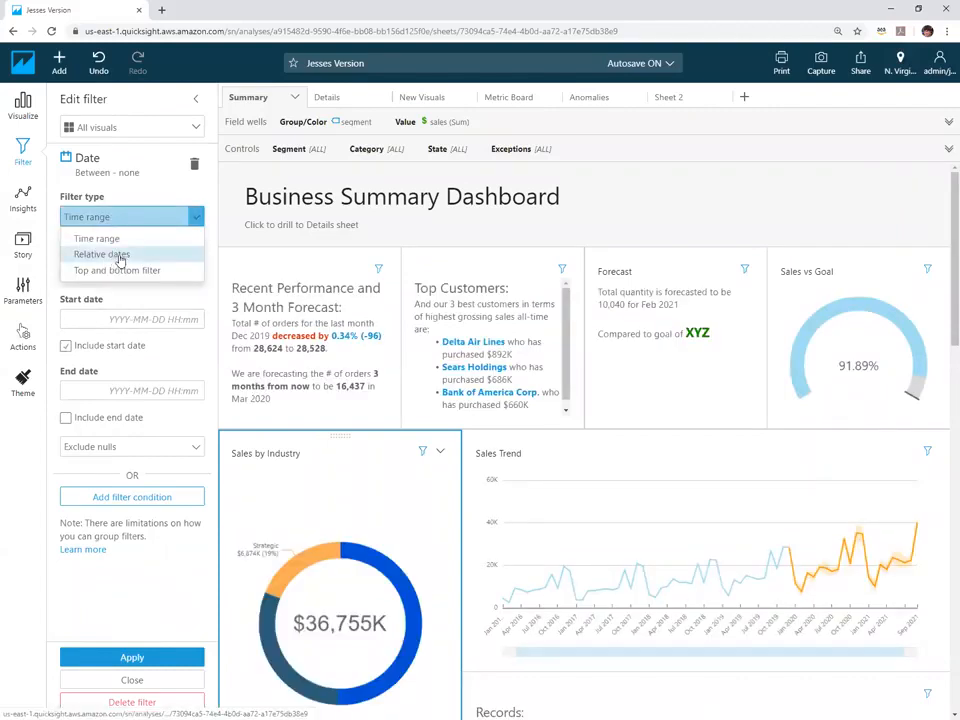
left_click(100, 254)
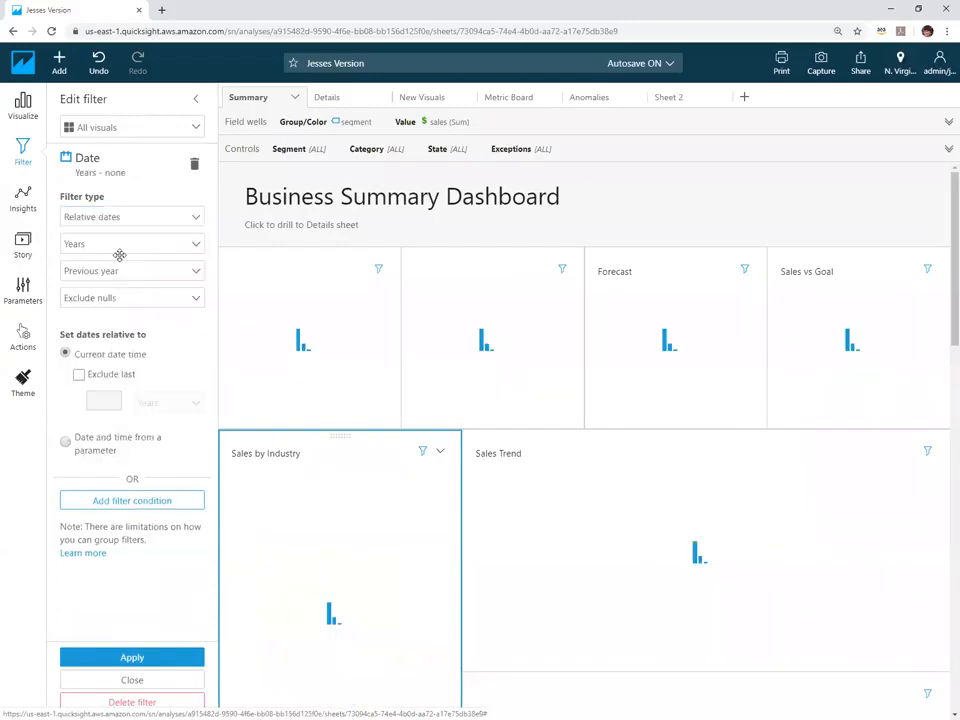
left_click(132, 656)
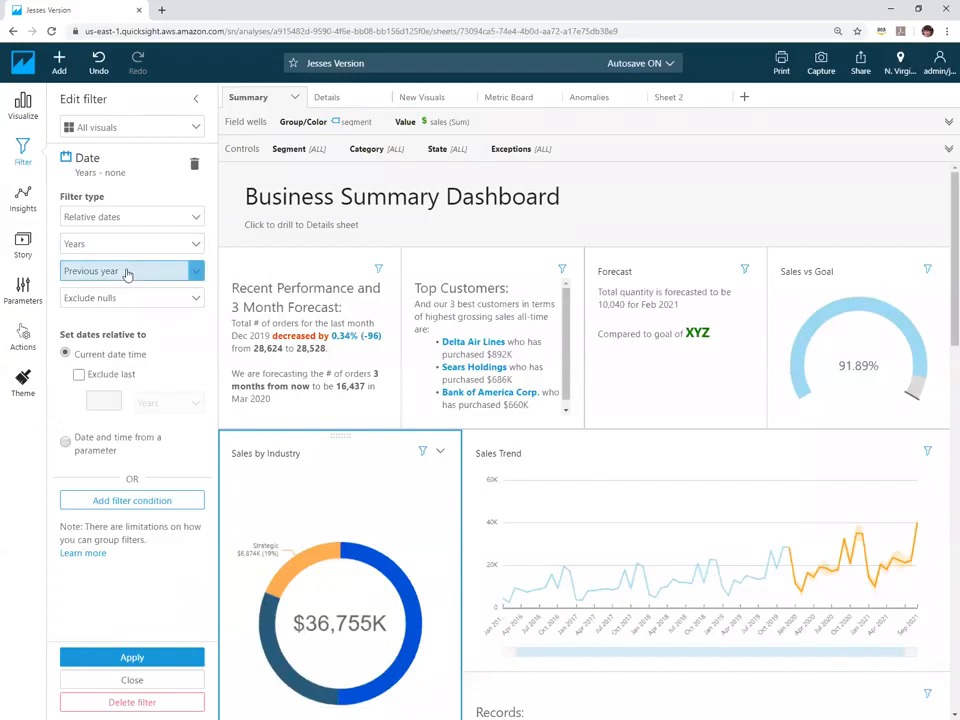
mouse_move(126, 272)
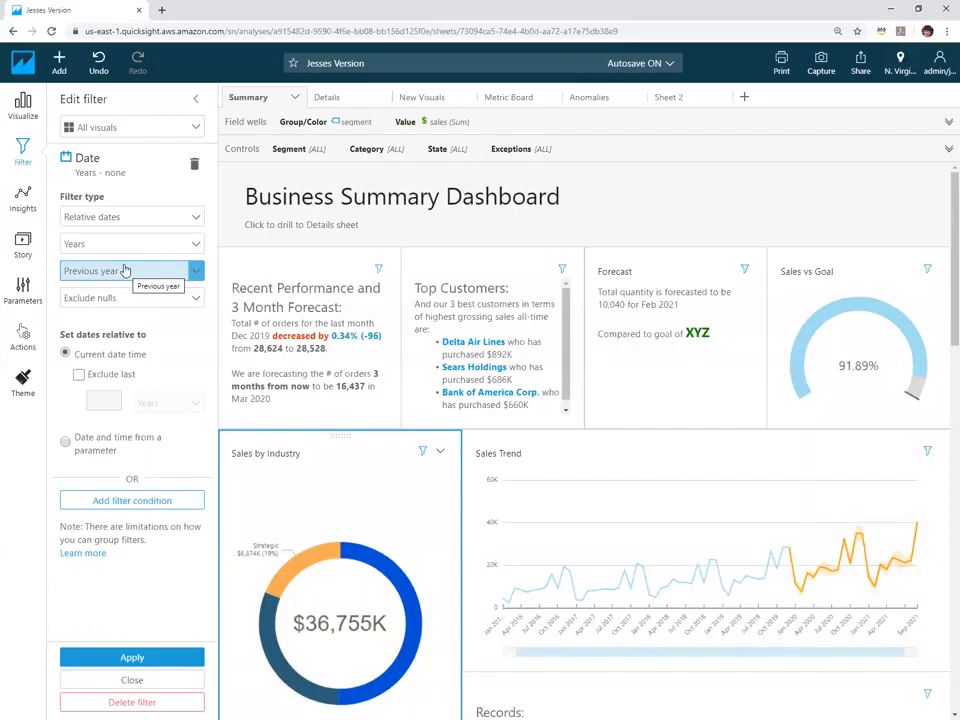
Change the relative period to Next N months covering 1 month.
left_click(126, 272)
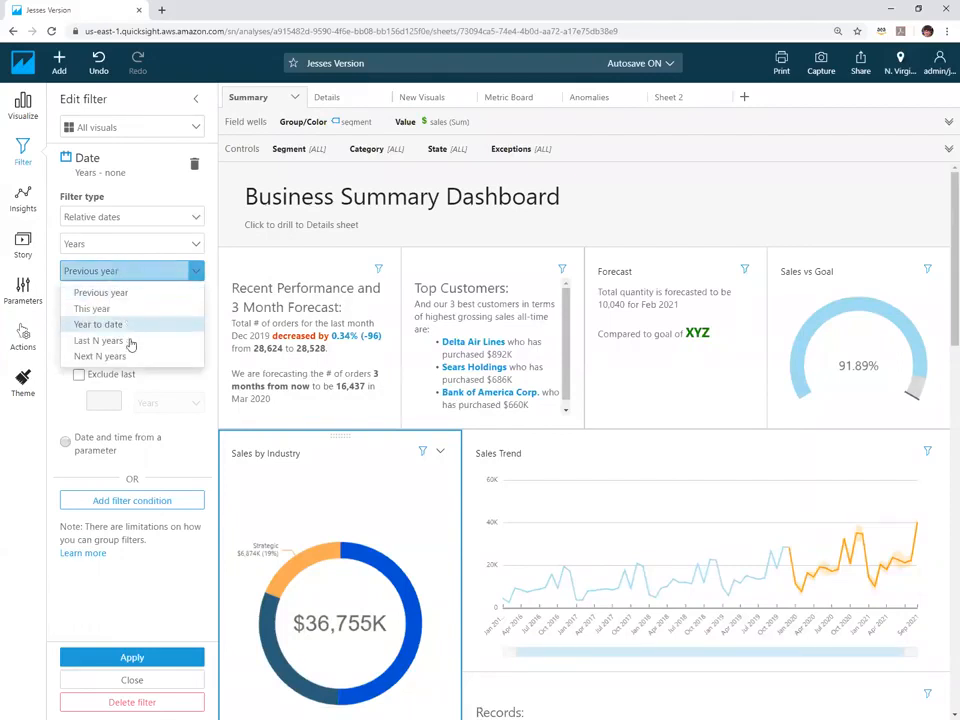
mouse_move(144, 358)
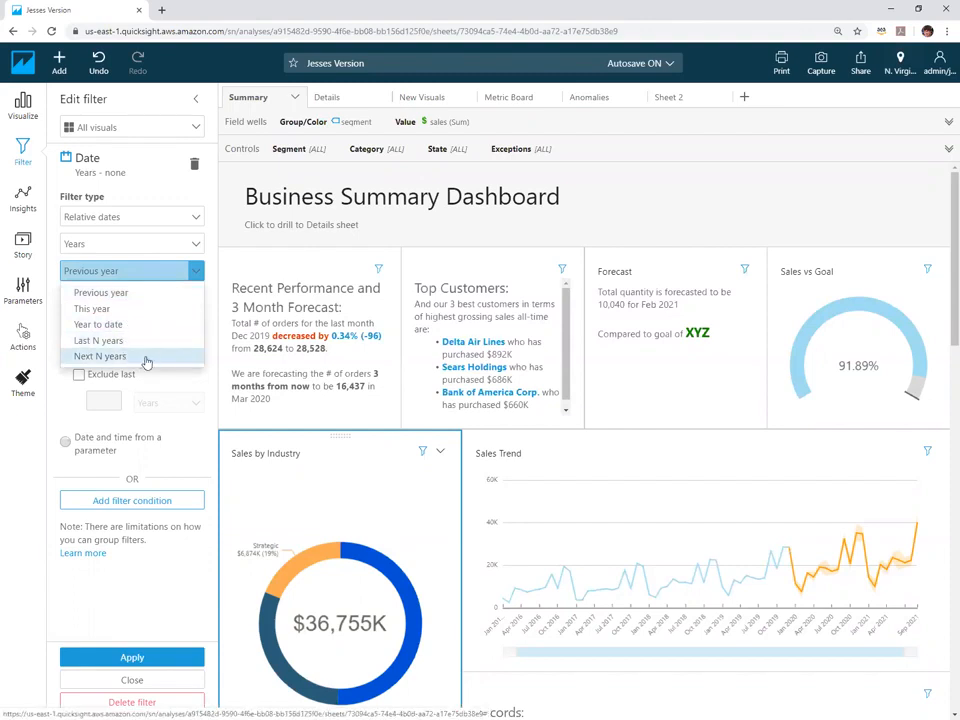
mouse_move(100, 356)
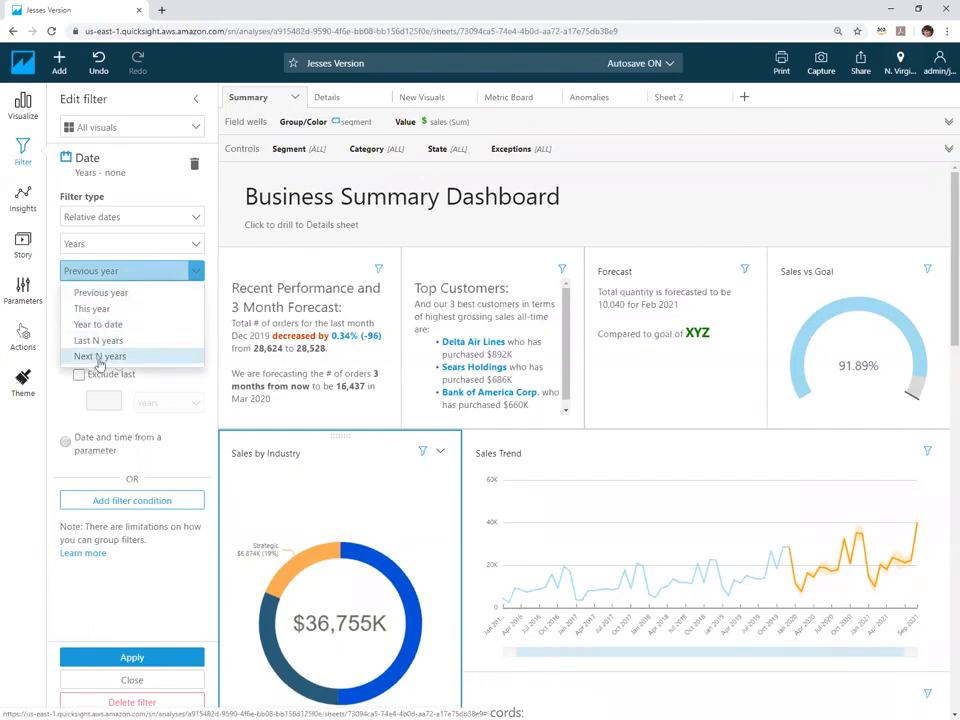
left_click(126, 244)
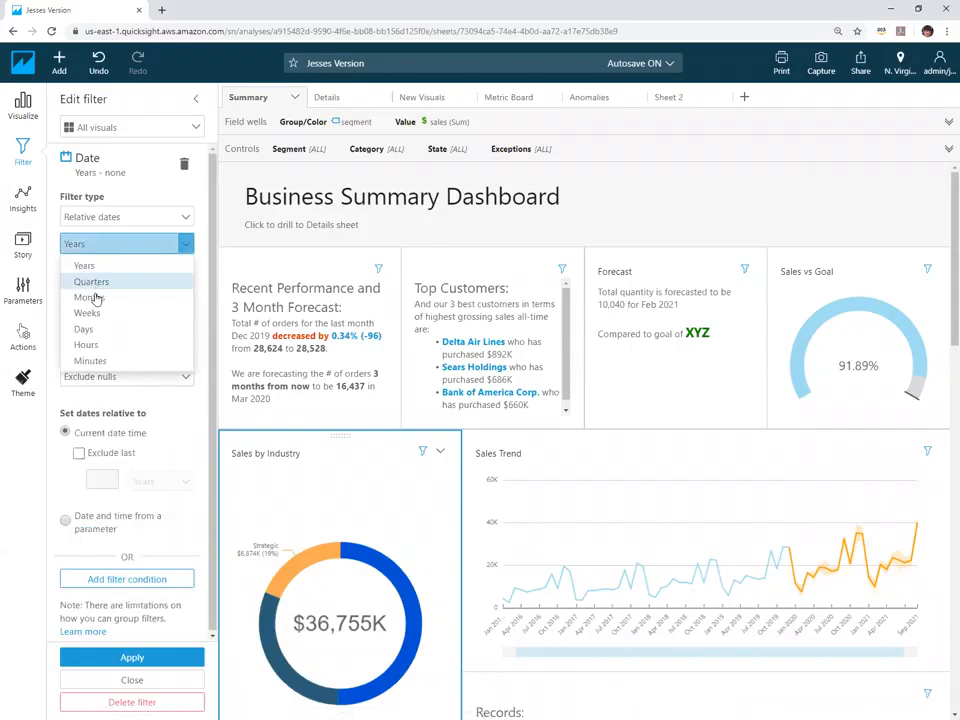
left_click(92, 296)
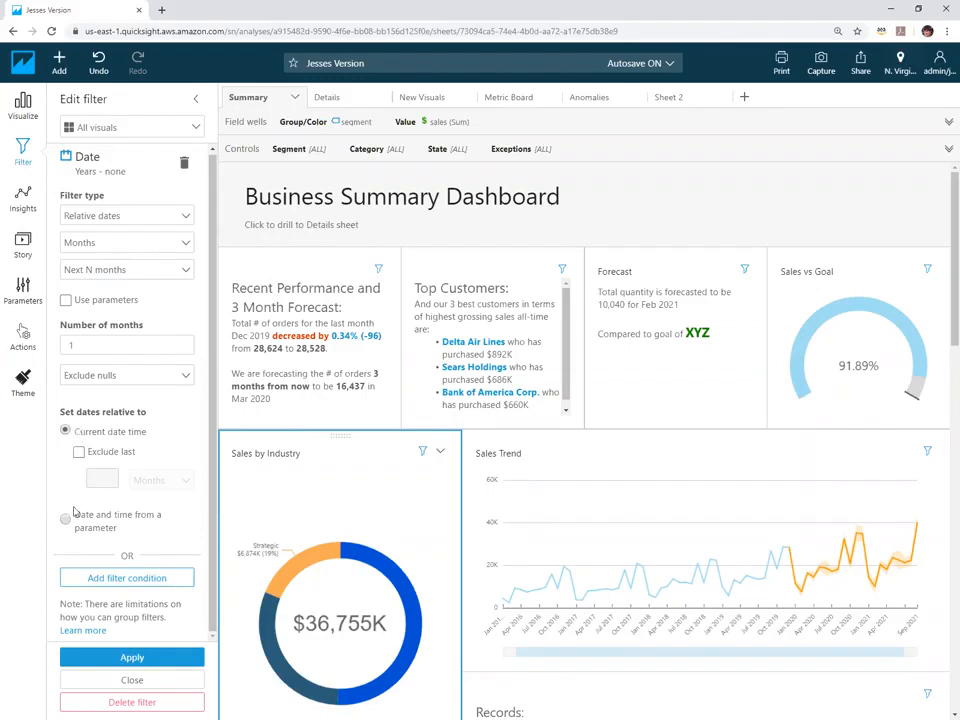
Try anchoring to the Date parameter with 2 months, then re-anchor to Current date time.
left_click(66, 458)
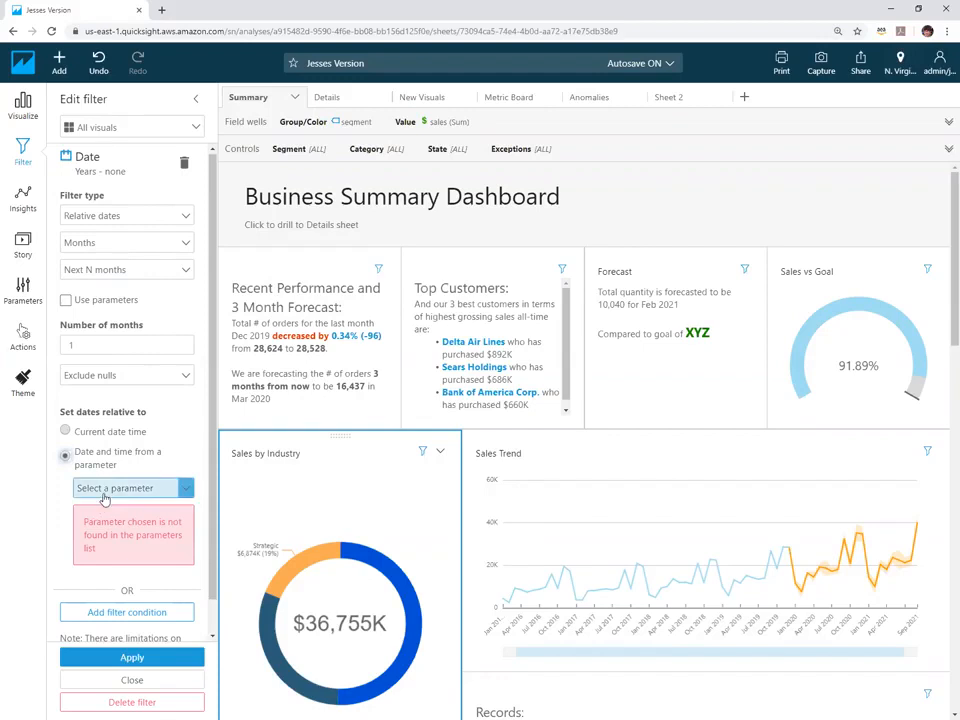
mouse_move(104, 496)
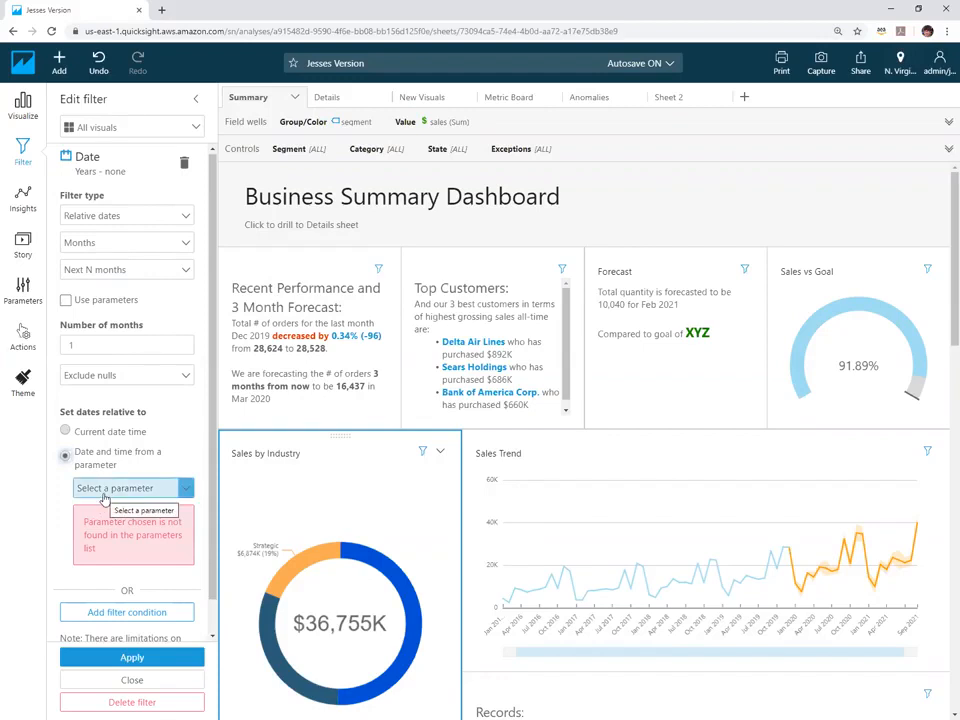
mouse_move(140, 470)
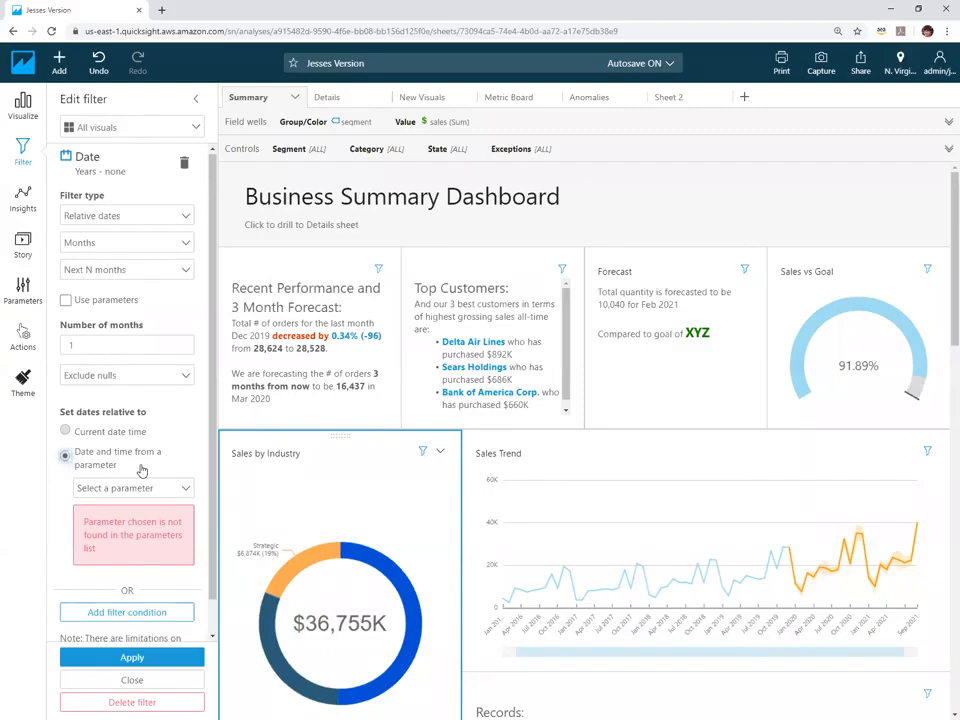
left_click(130, 488)
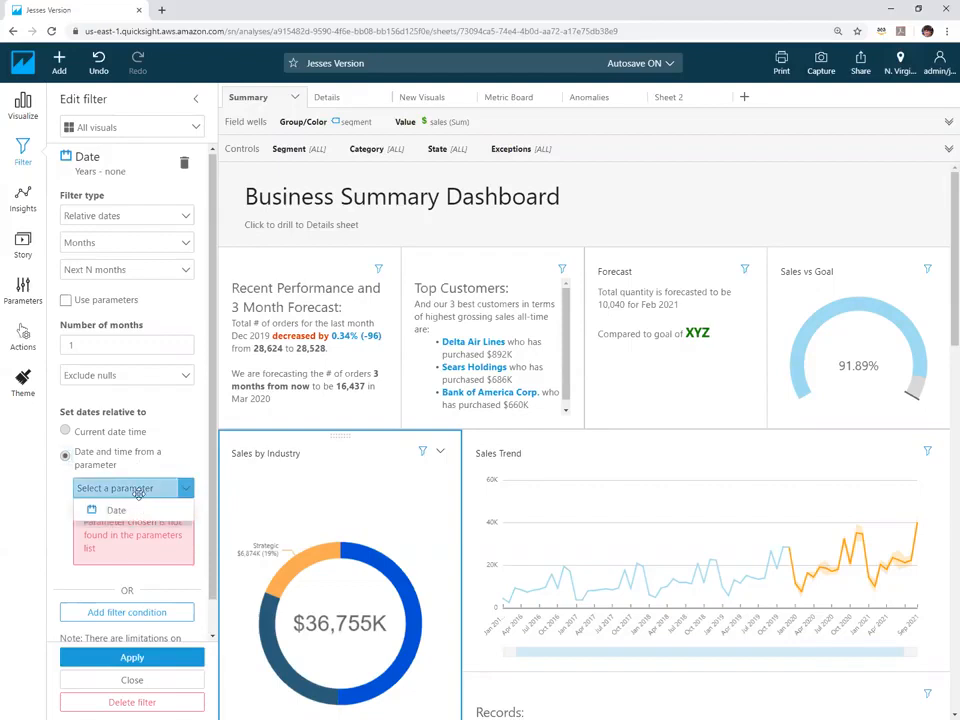
left_click(130, 488)
type("2")
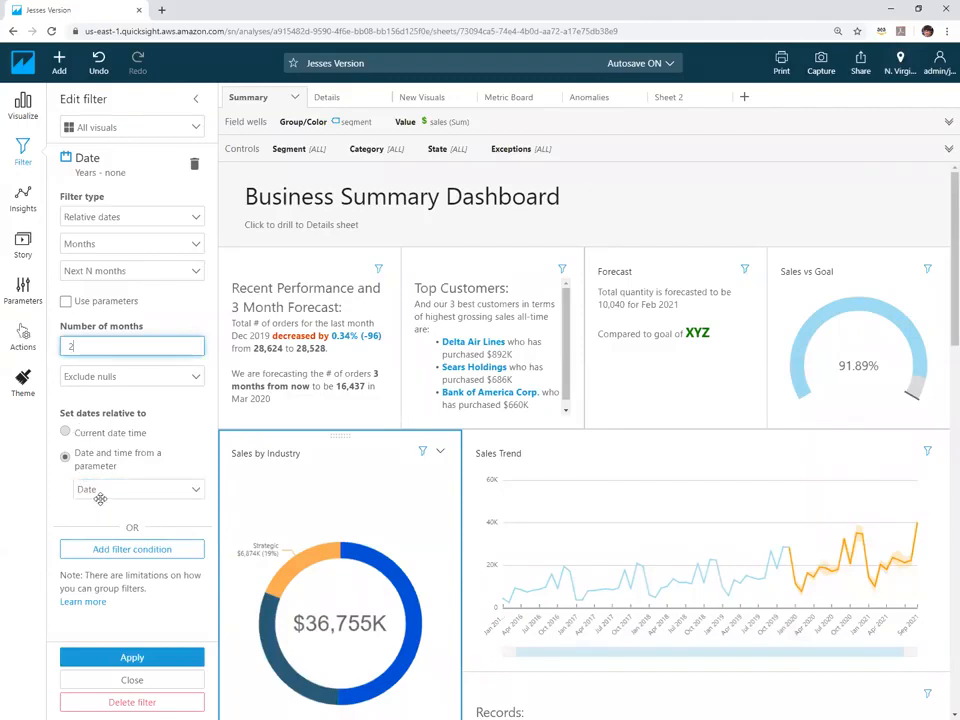
left_click(66, 432)
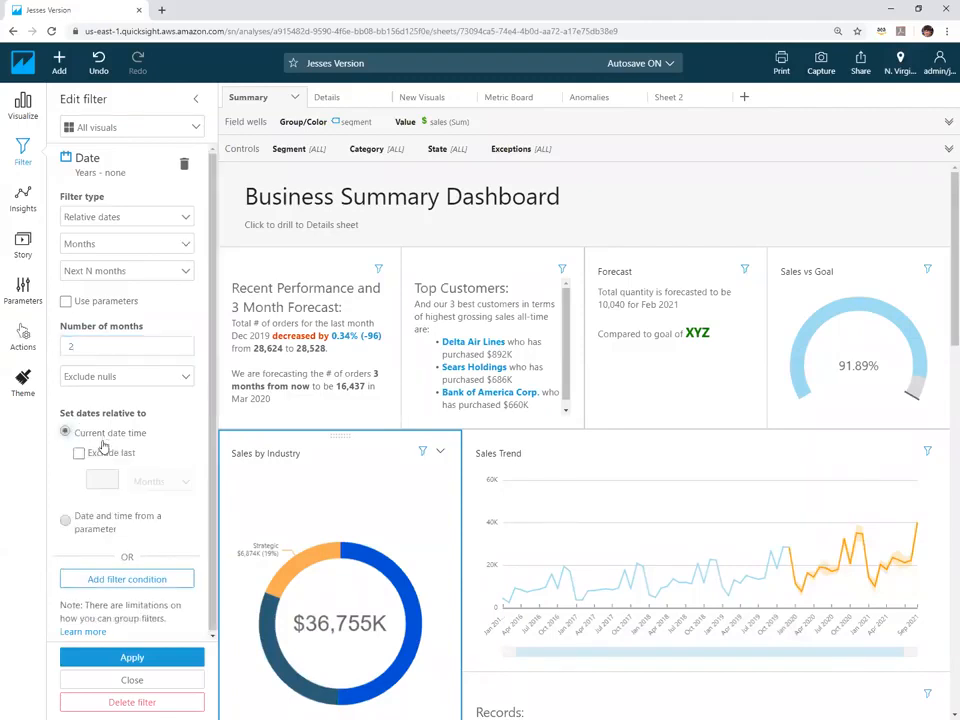
mouse_move(92, 468)
type("6")
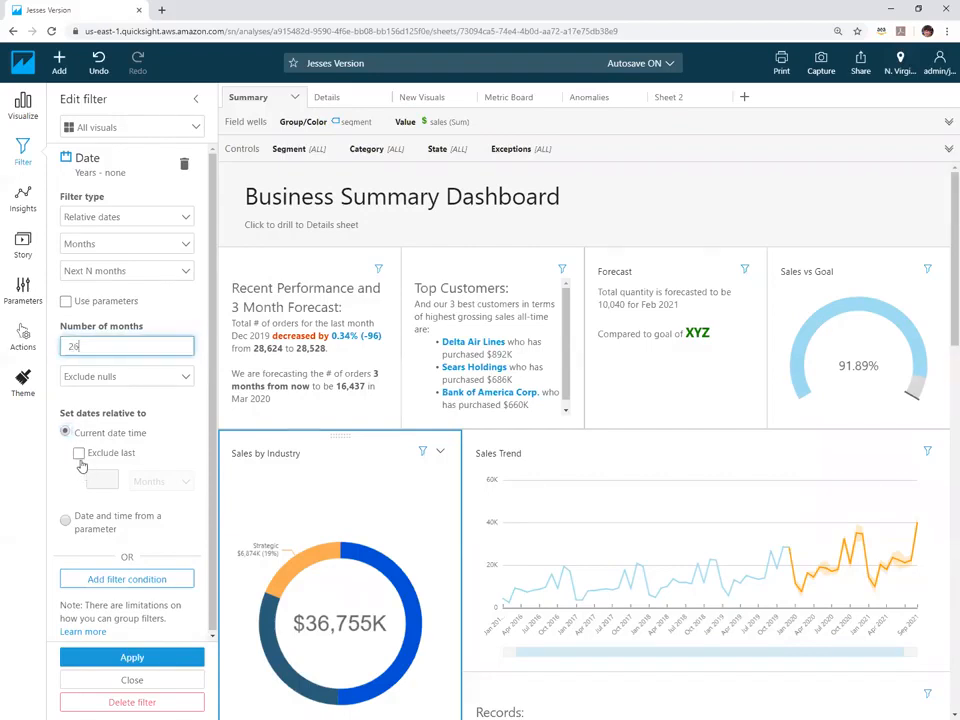
Set the count to 26 months and exclude the last 1 month.
left_click(80, 452)
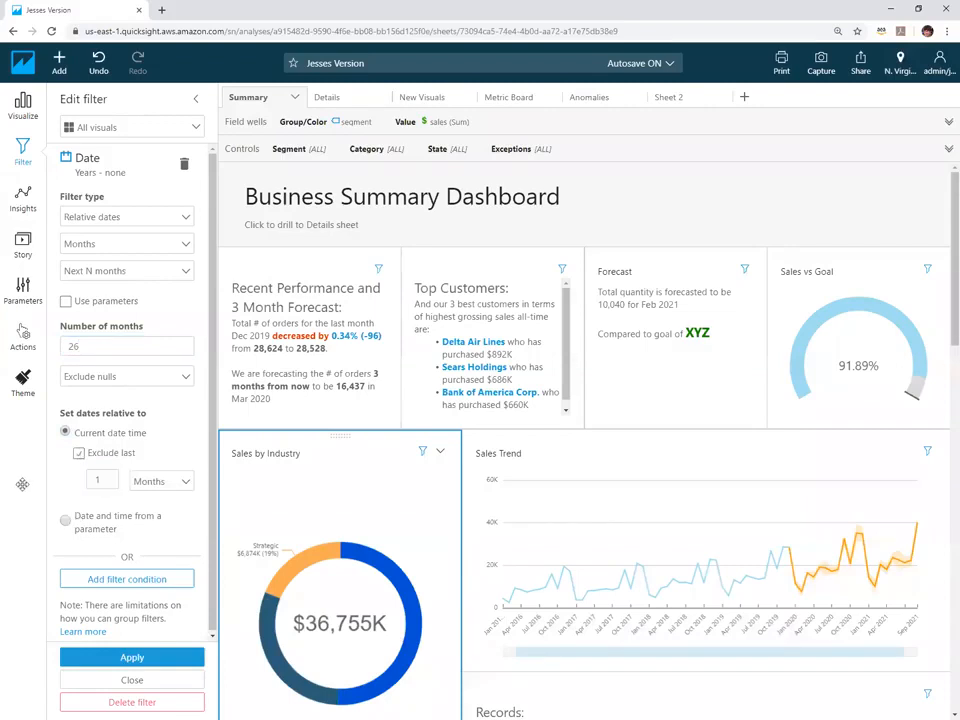
left_click(126, 346)
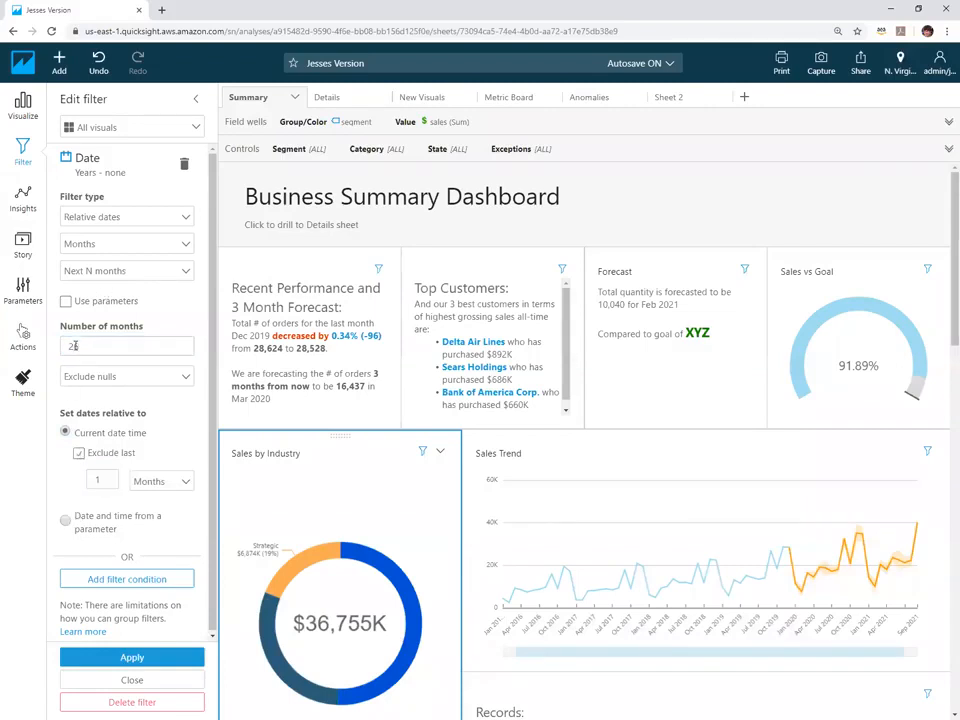